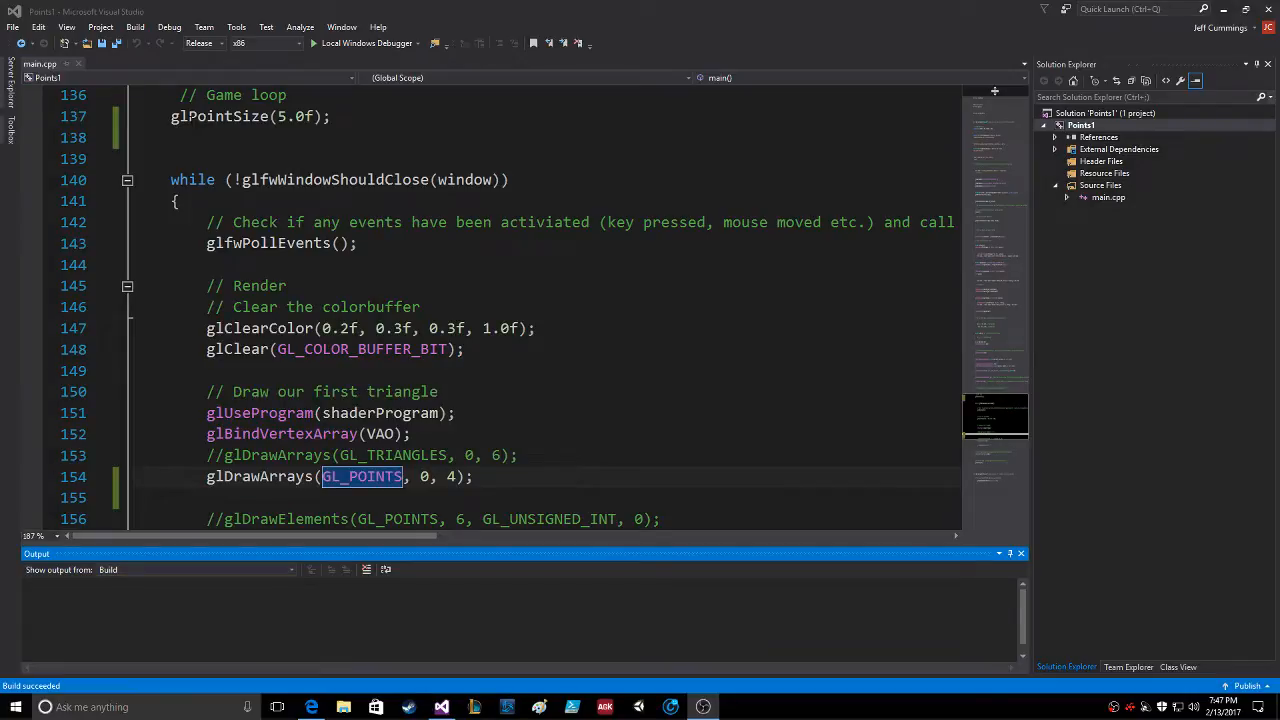
# Step: Use glLineWidth(5.0f) and draw the four vertices with GL_LINES in glDrawArrays
pyautogui.doubleClick(218, 116)
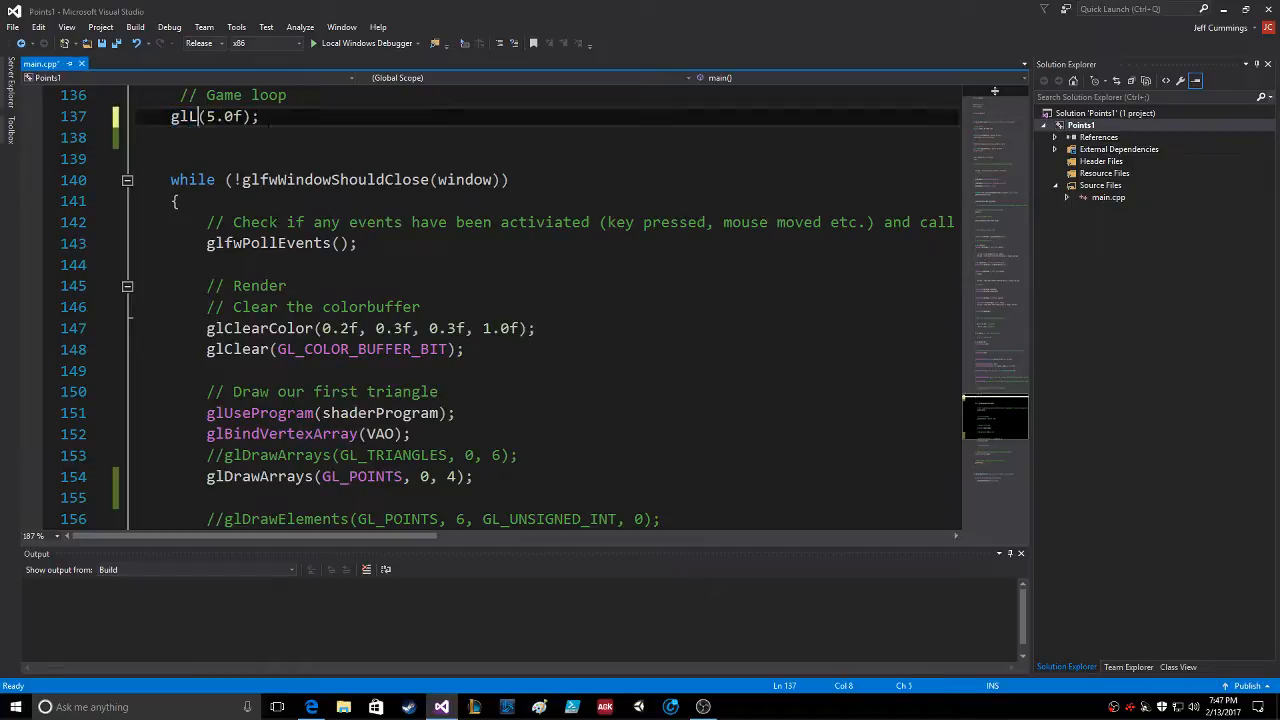
pyautogui.write('ineWidth')
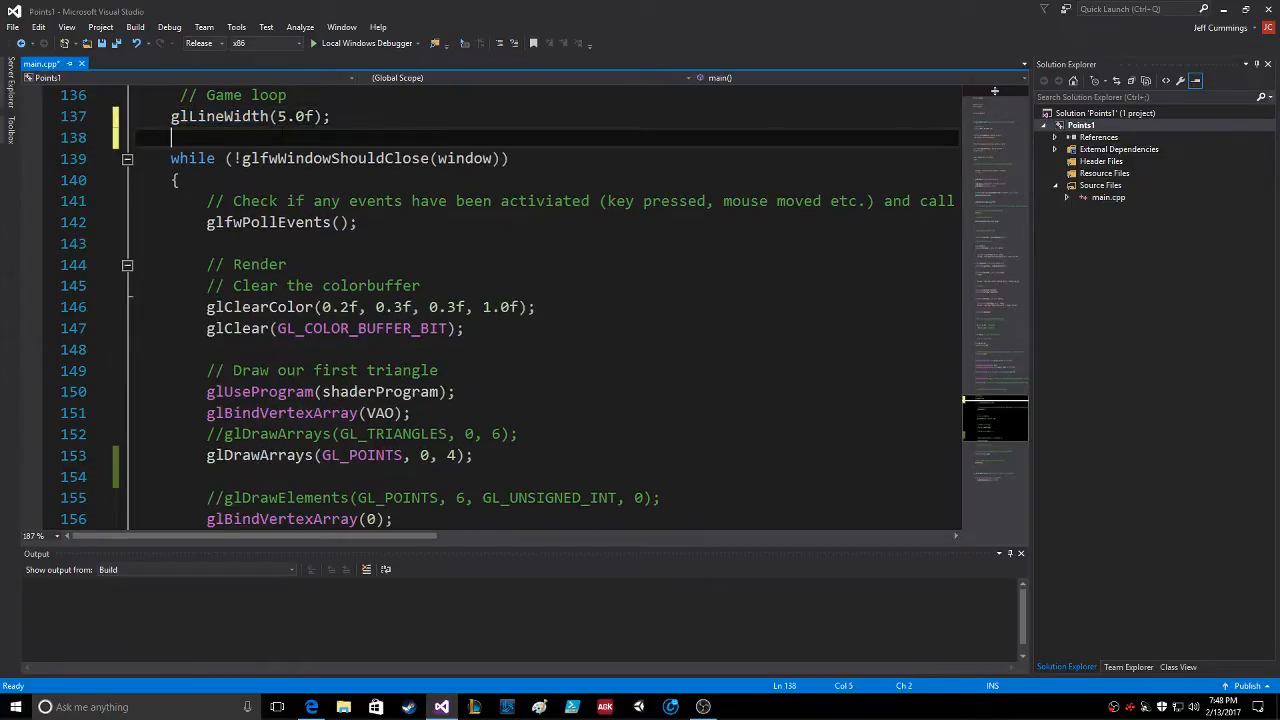
pyautogui.moveTo(360, 456)
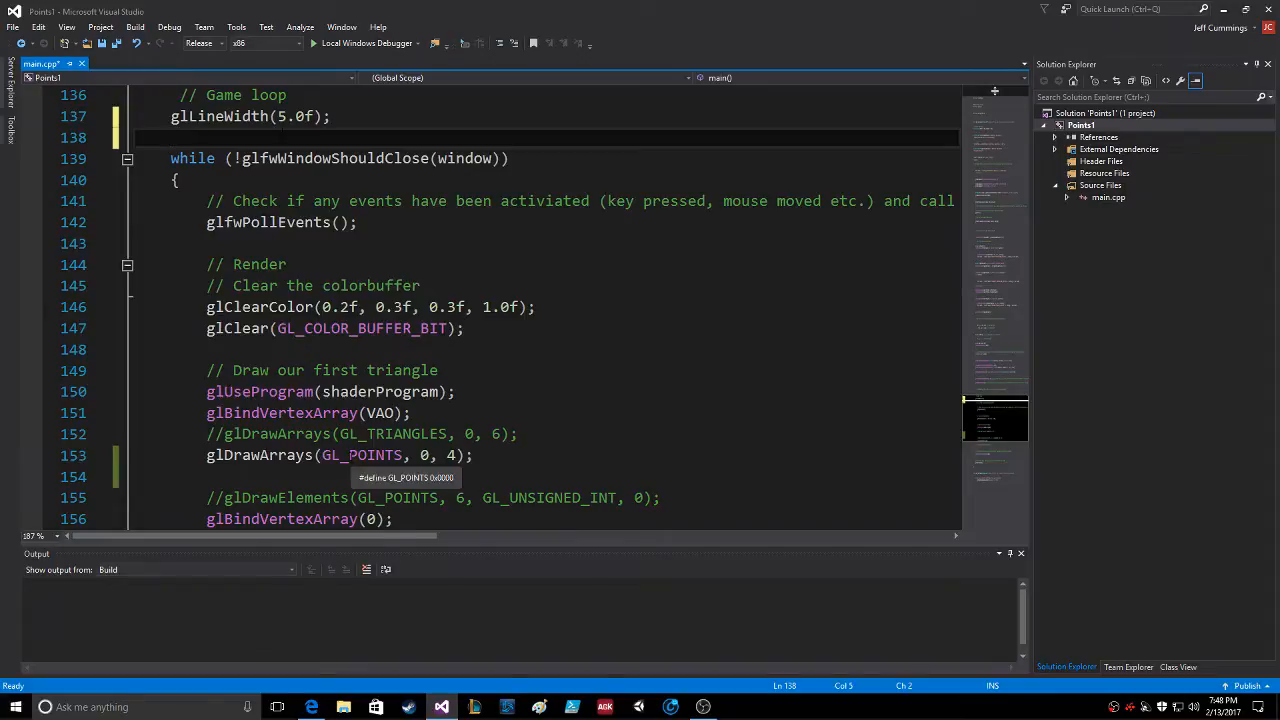
pyautogui.doubleClick(362, 456)
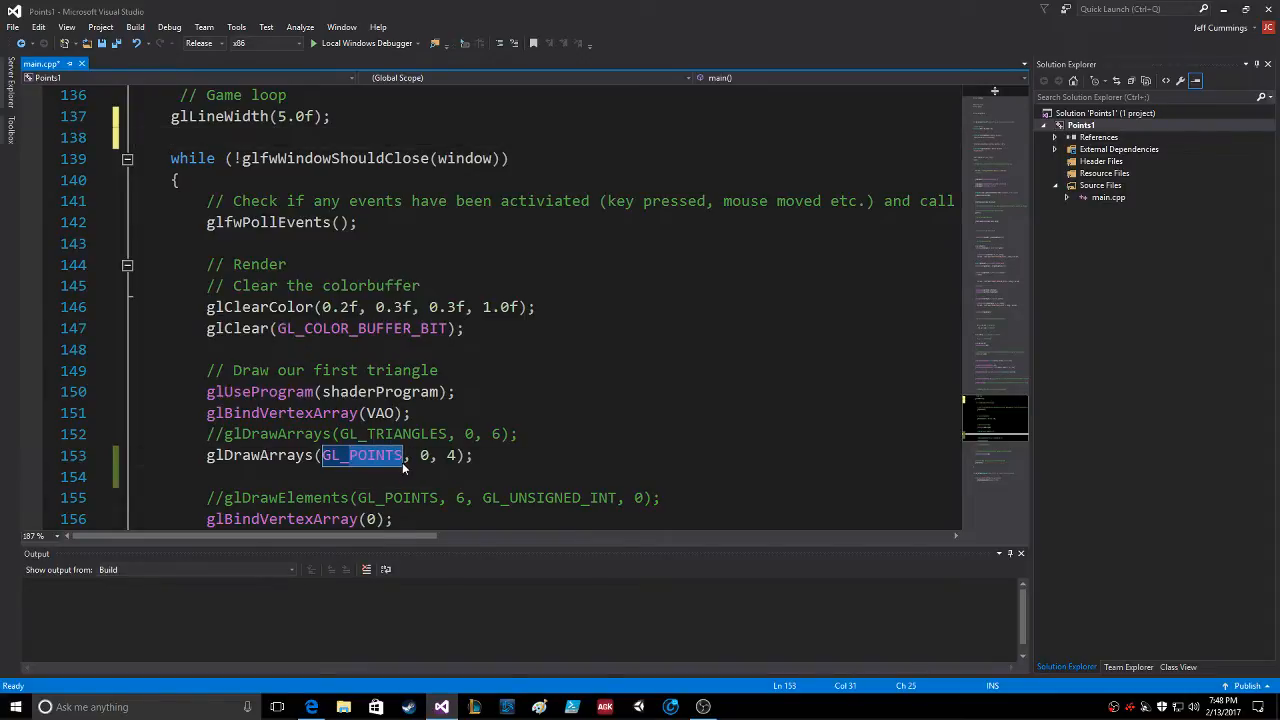
pyautogui.write('GL_LINES')
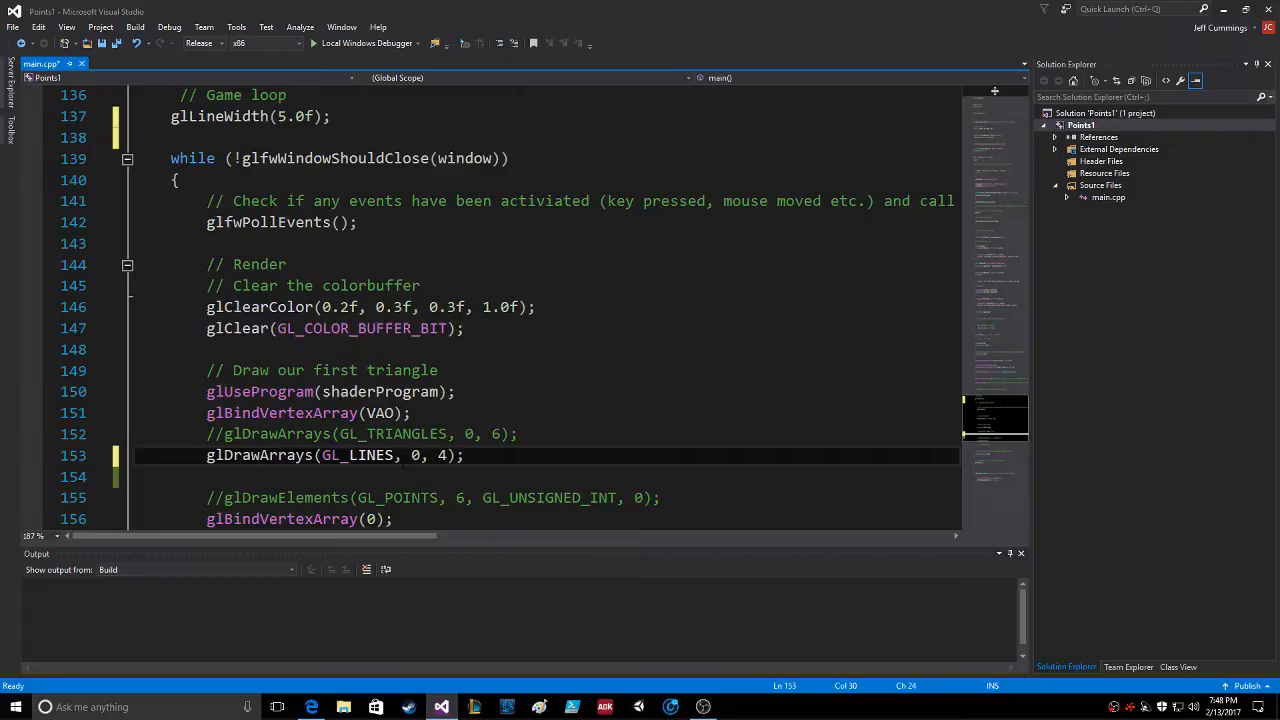
pyautogui.click(312, 708)
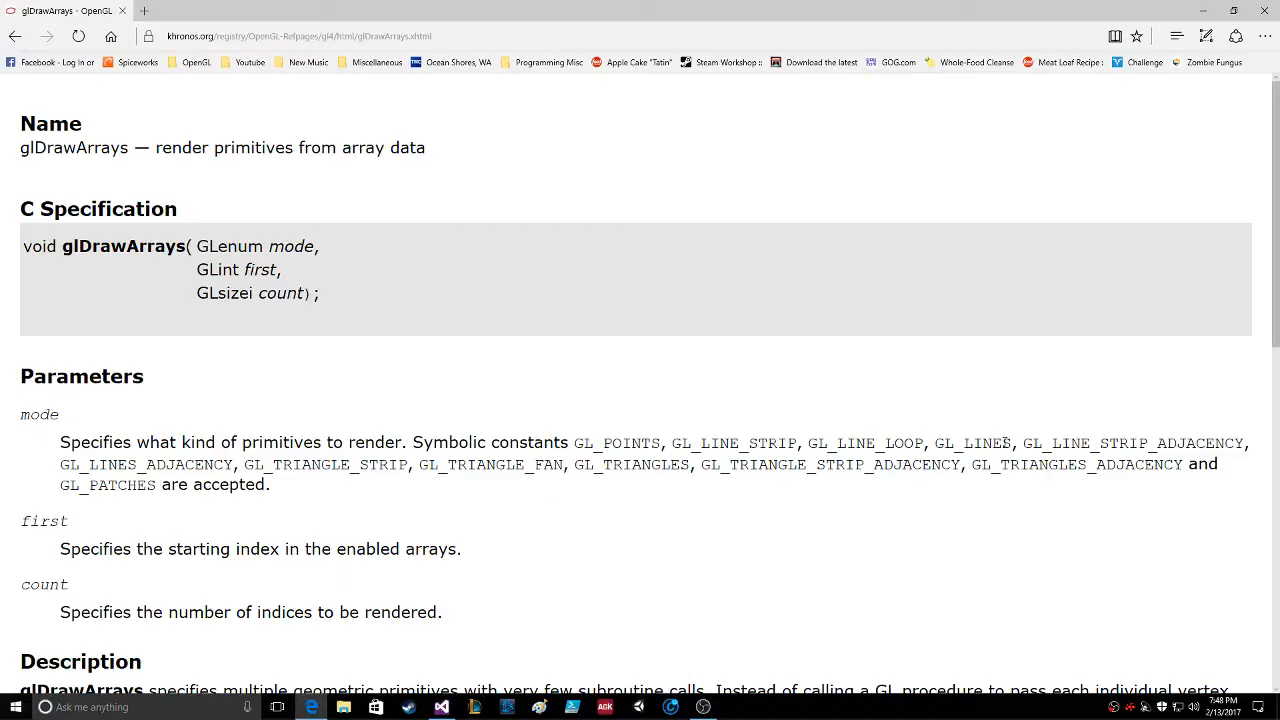
pyautogui.doubleClick(970, 442)
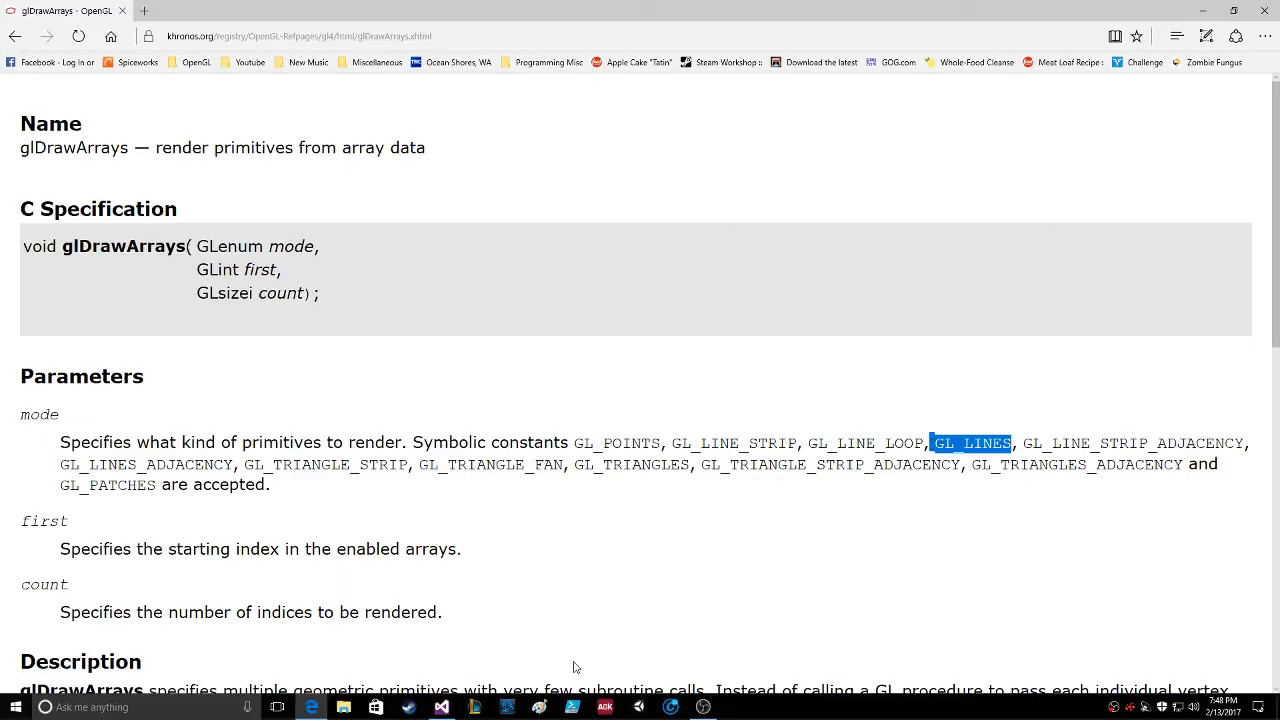
pyautogui.moveTo(472, 676)
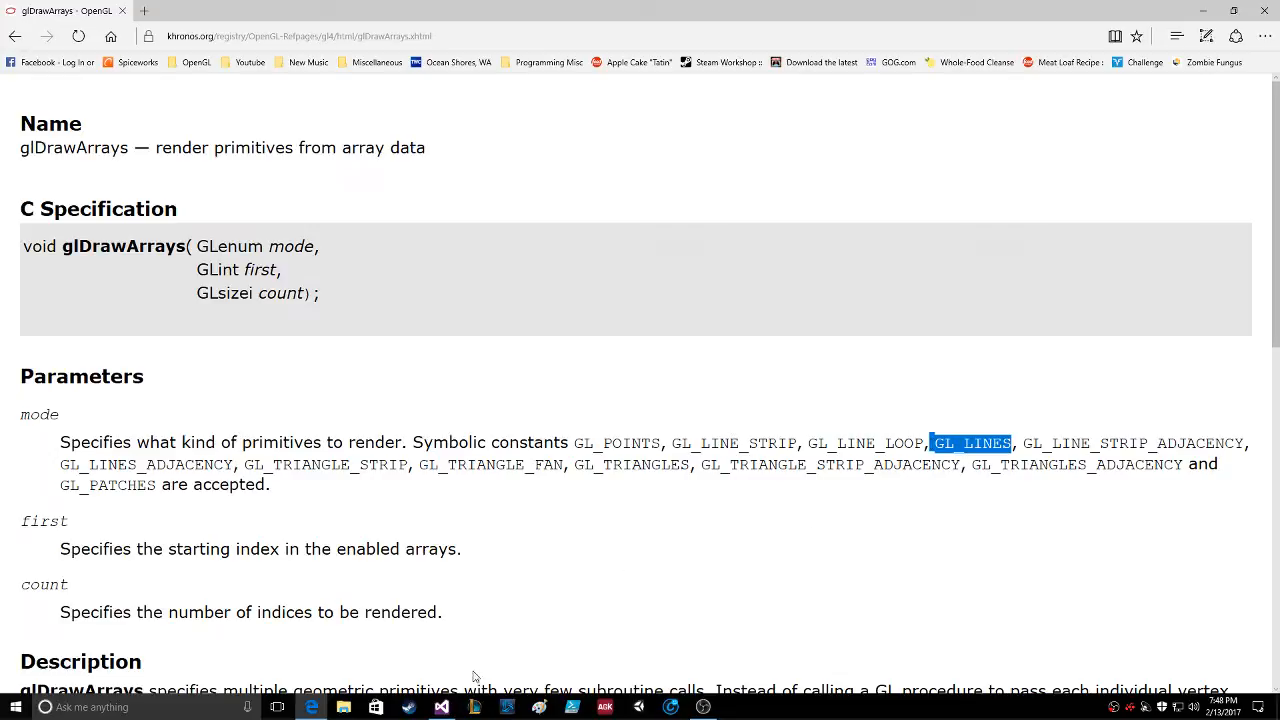
pyautogui.click(440, 708)
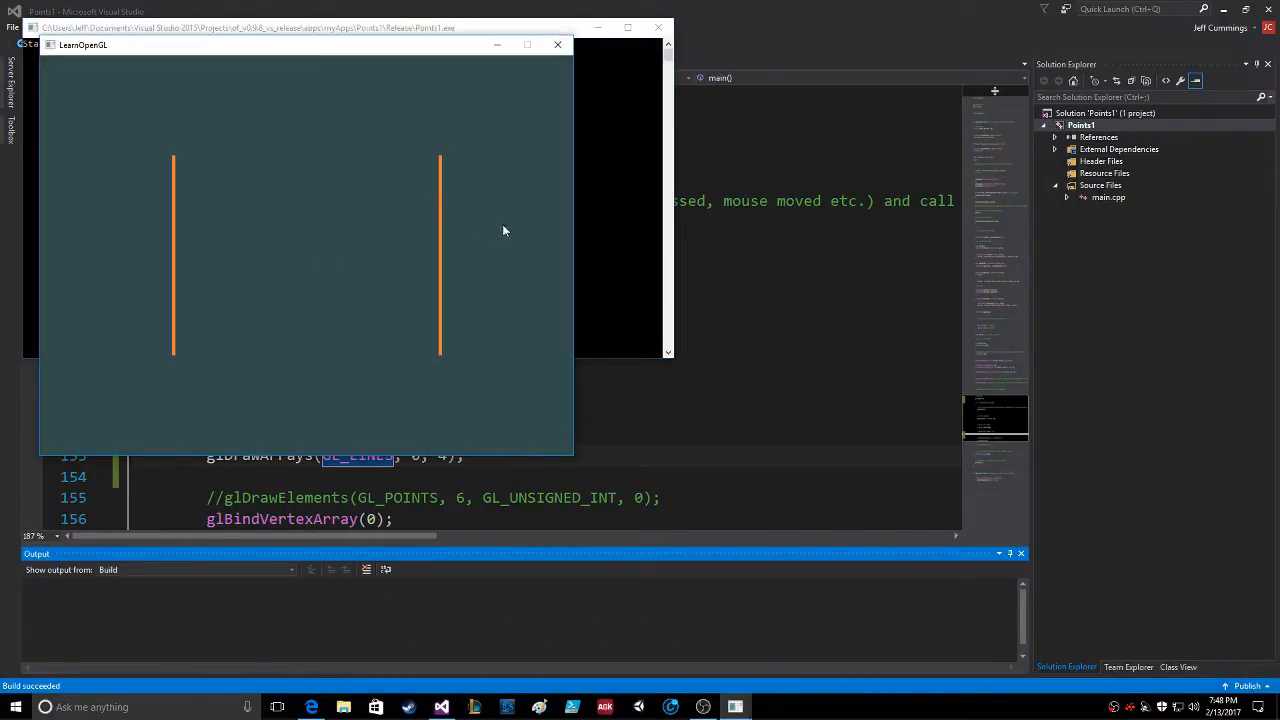
# Step: Close the LearnOpenGL window showing two vertical lines and return to the code editor
pyautogui.click(556, 44)
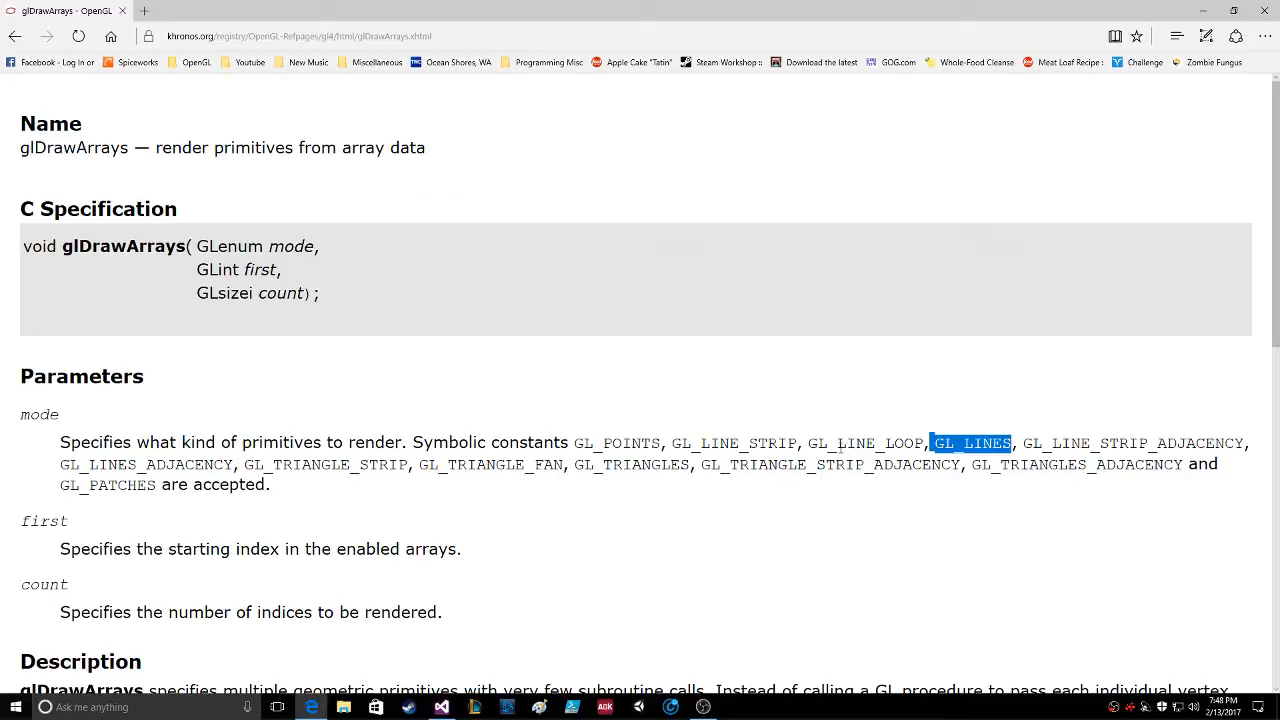
pyautogui.click(440, 708)
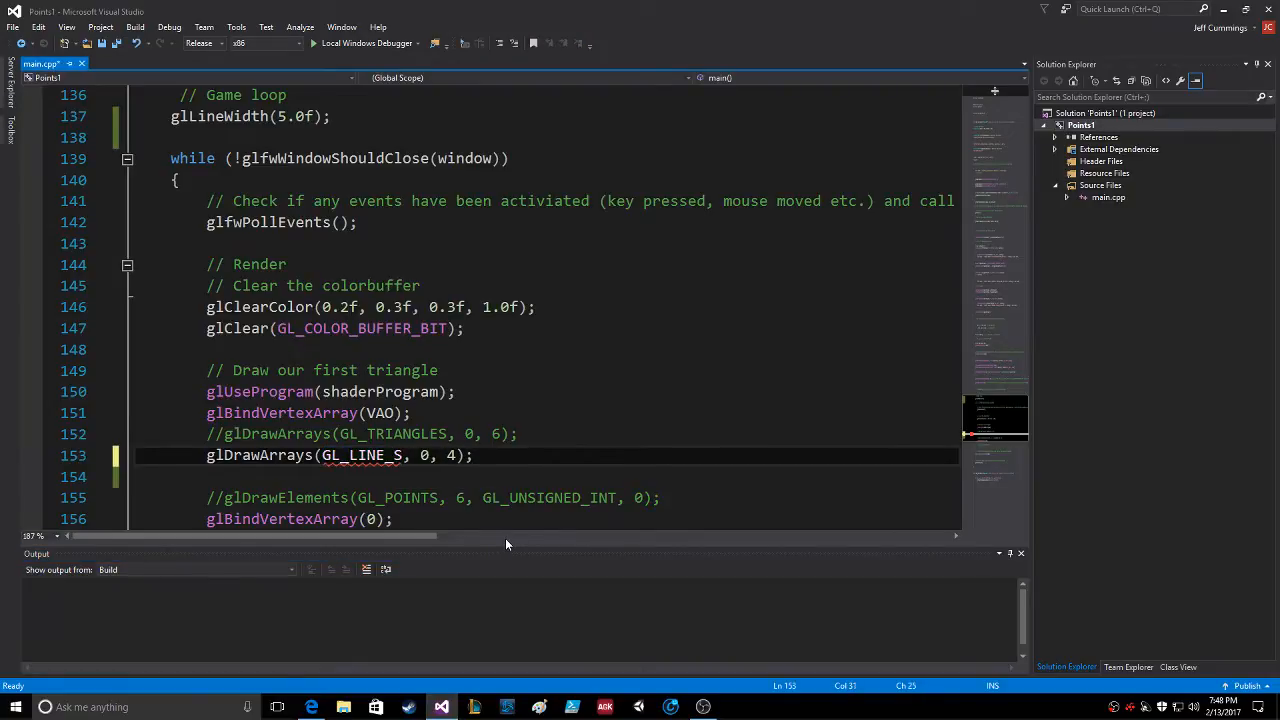
# Step: Run with GL_LINE_STRIP to see an open U outline, then switch the mode to GL_LINE_LOOP
pyautogui.write('GL_LINE_STRIP')
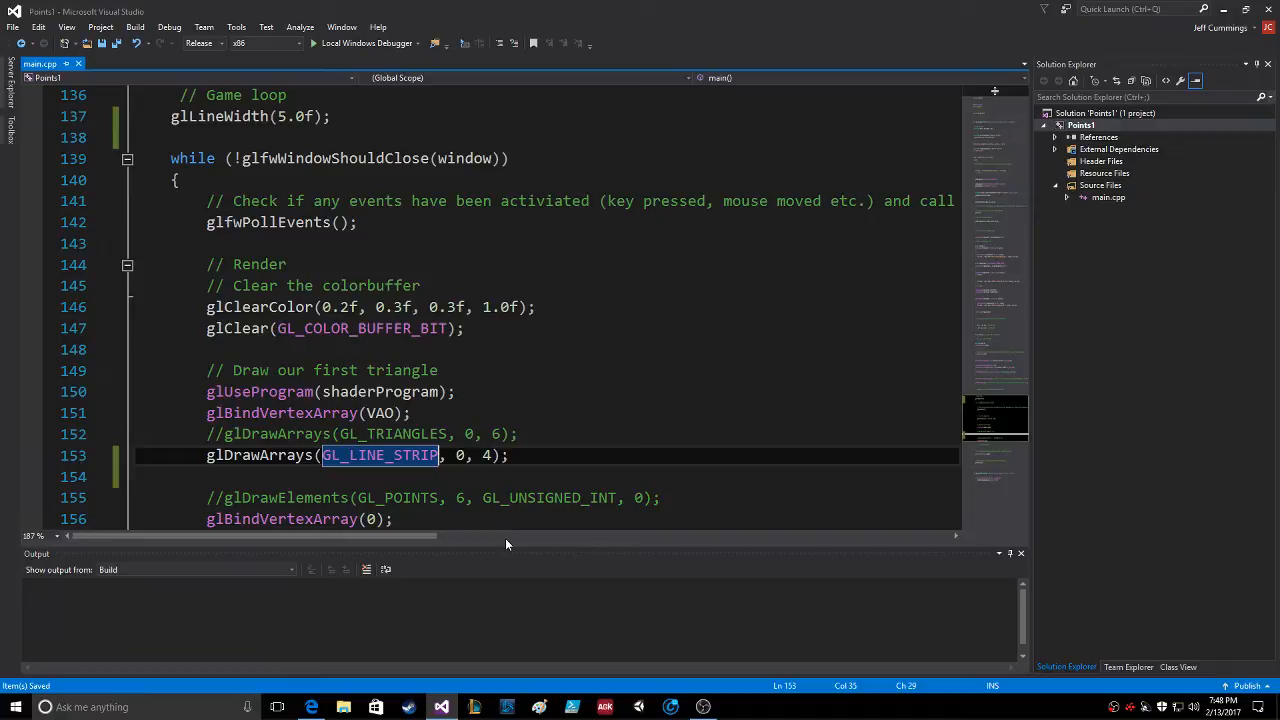
pyautogui.press('F7')
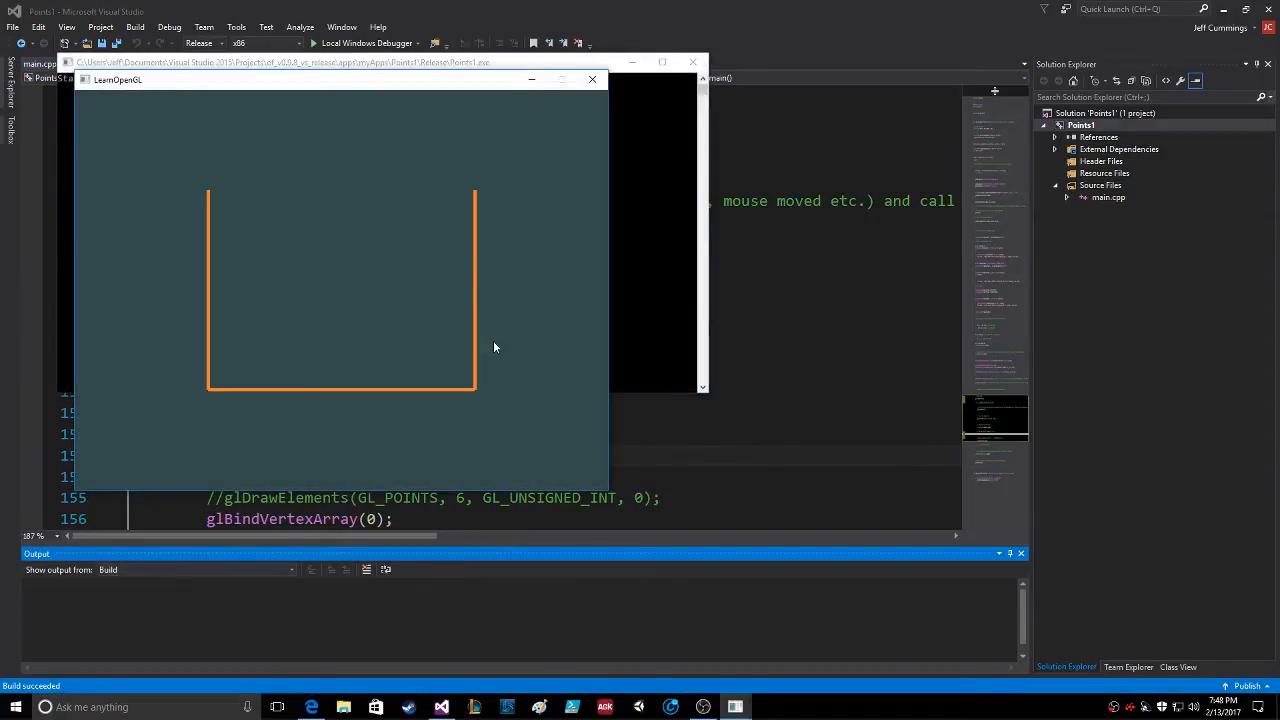
pyautogui.moveTo(596, 80)
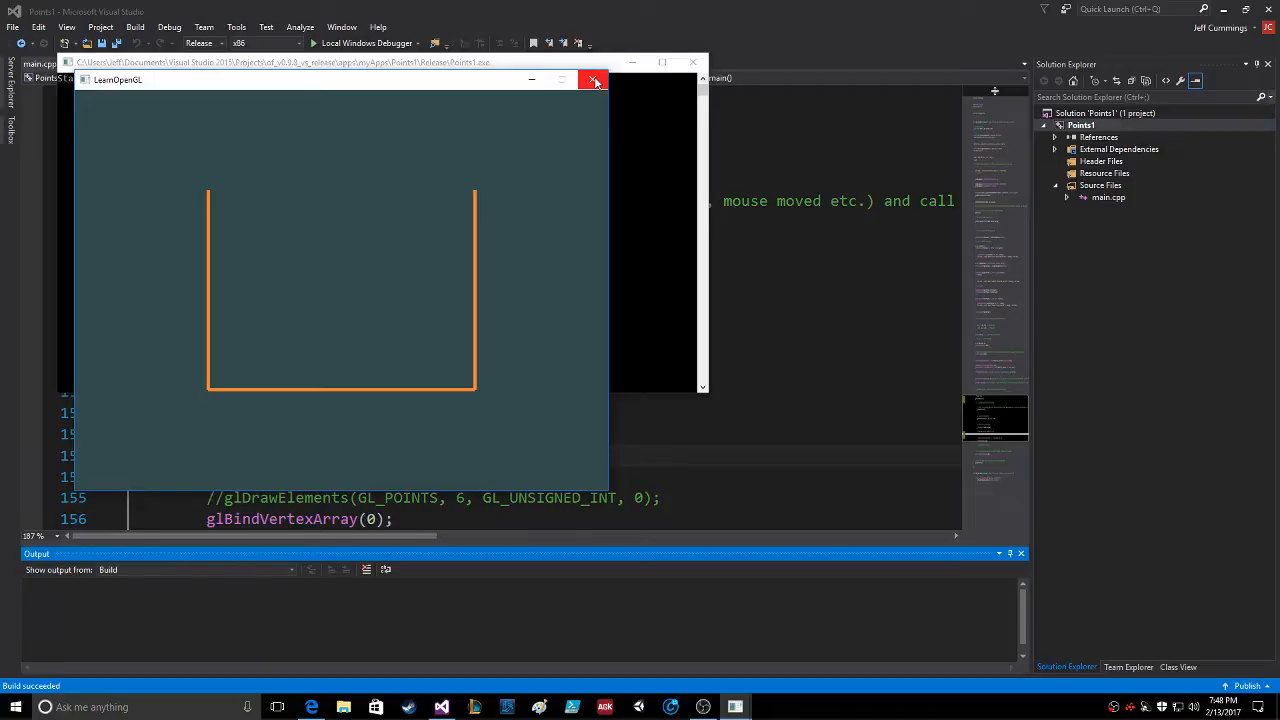
pyautogui.click(596, 80)
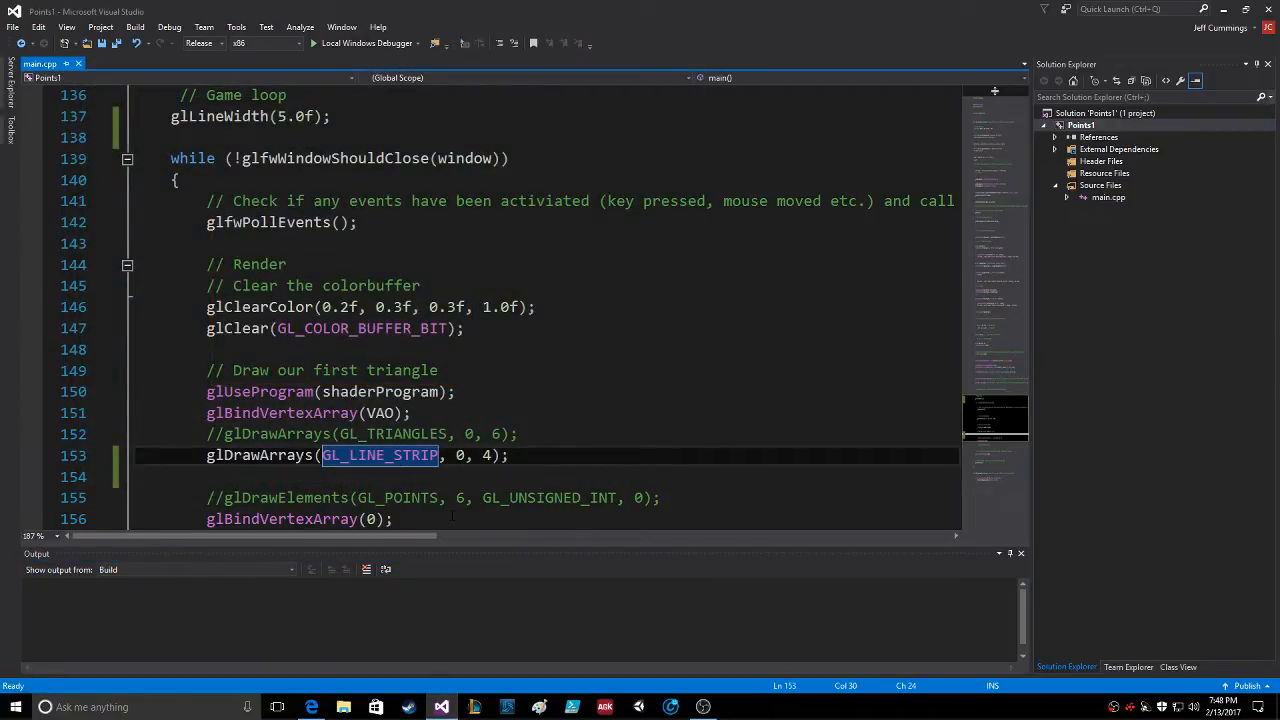
pyautogui.write('GL_LINE_LOOP')
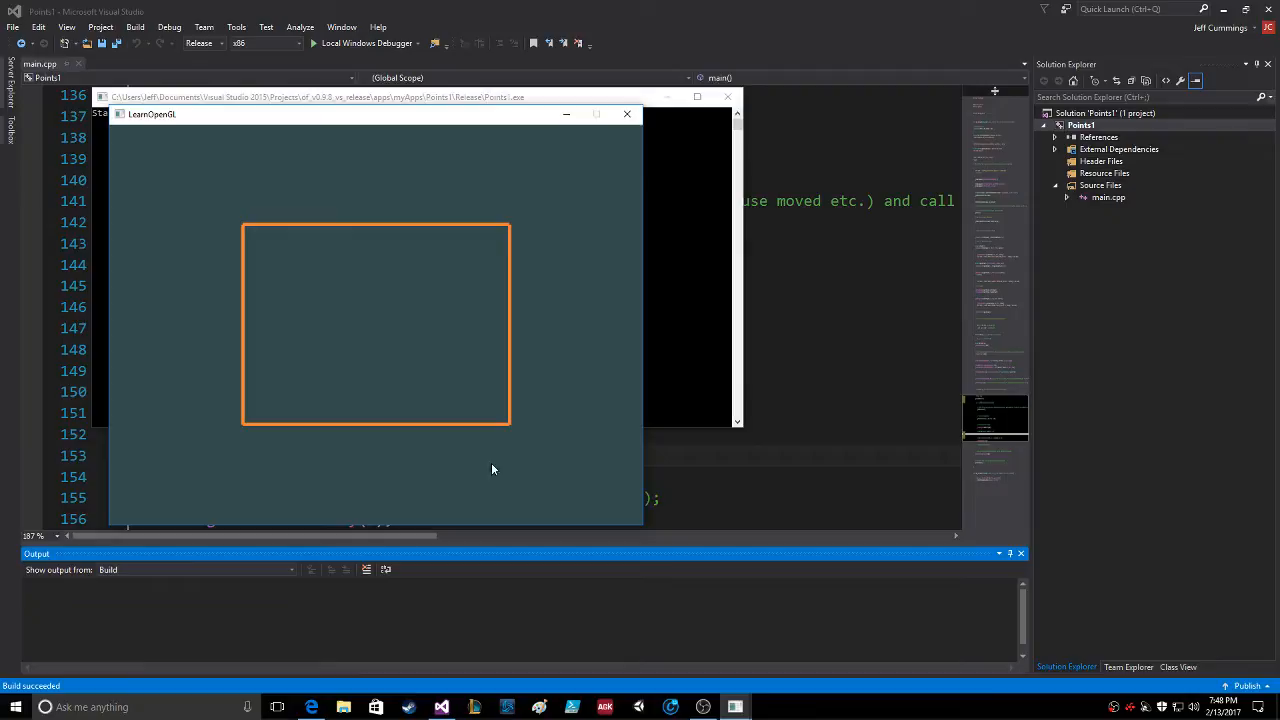
pyautogui.moveTo(612, 186)
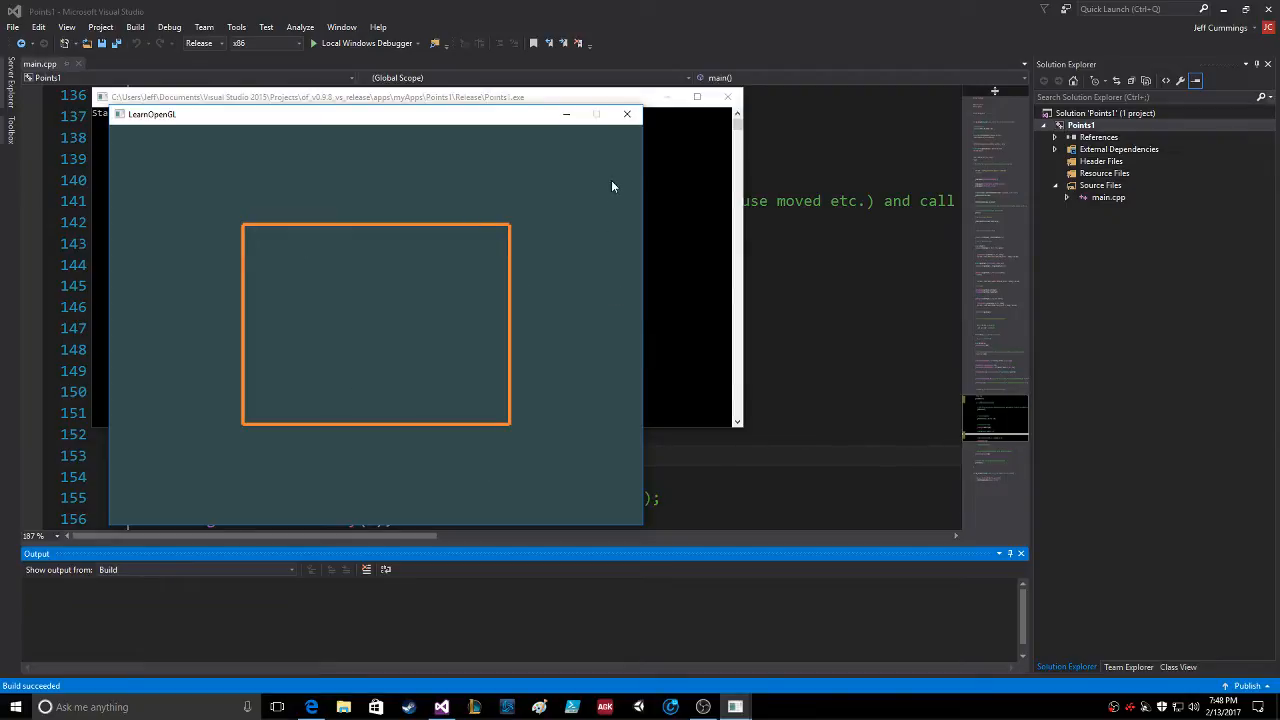
# Step: Close the LearnOpenGL window showing the closed orange rectangle outline
pyautogui.click(628, 112)
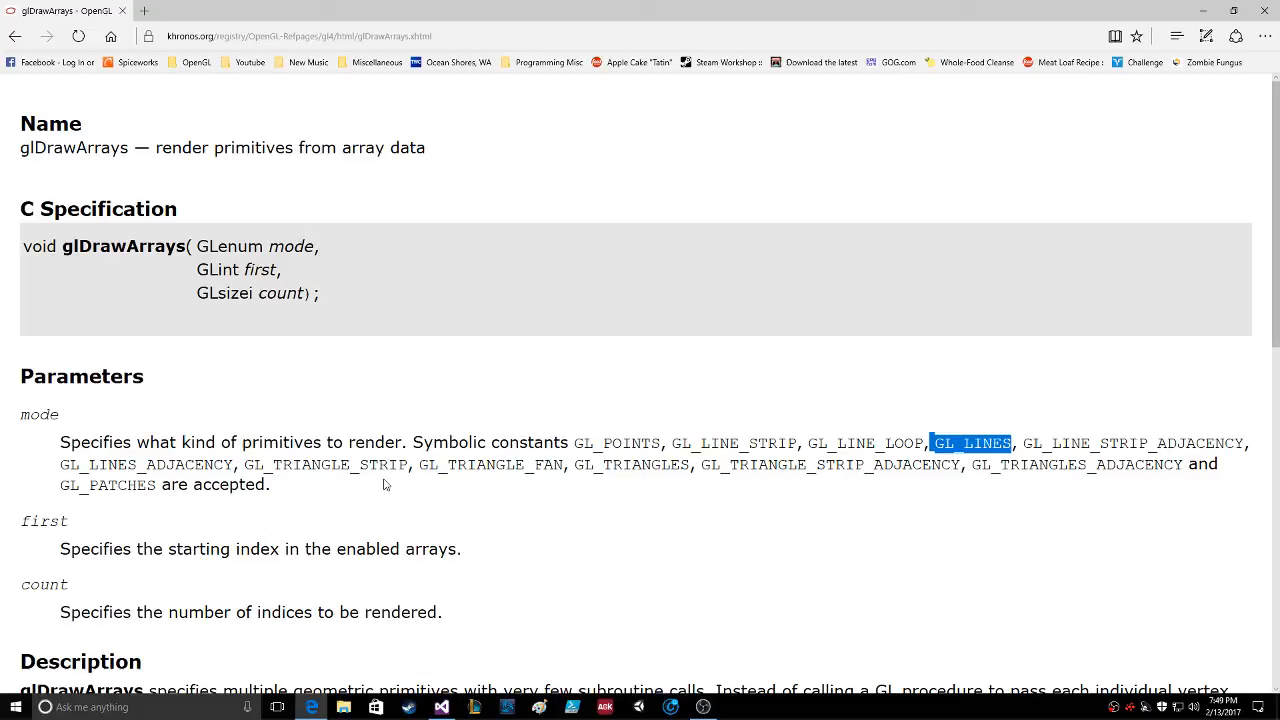
pyautogui.moveTo(630, 486)
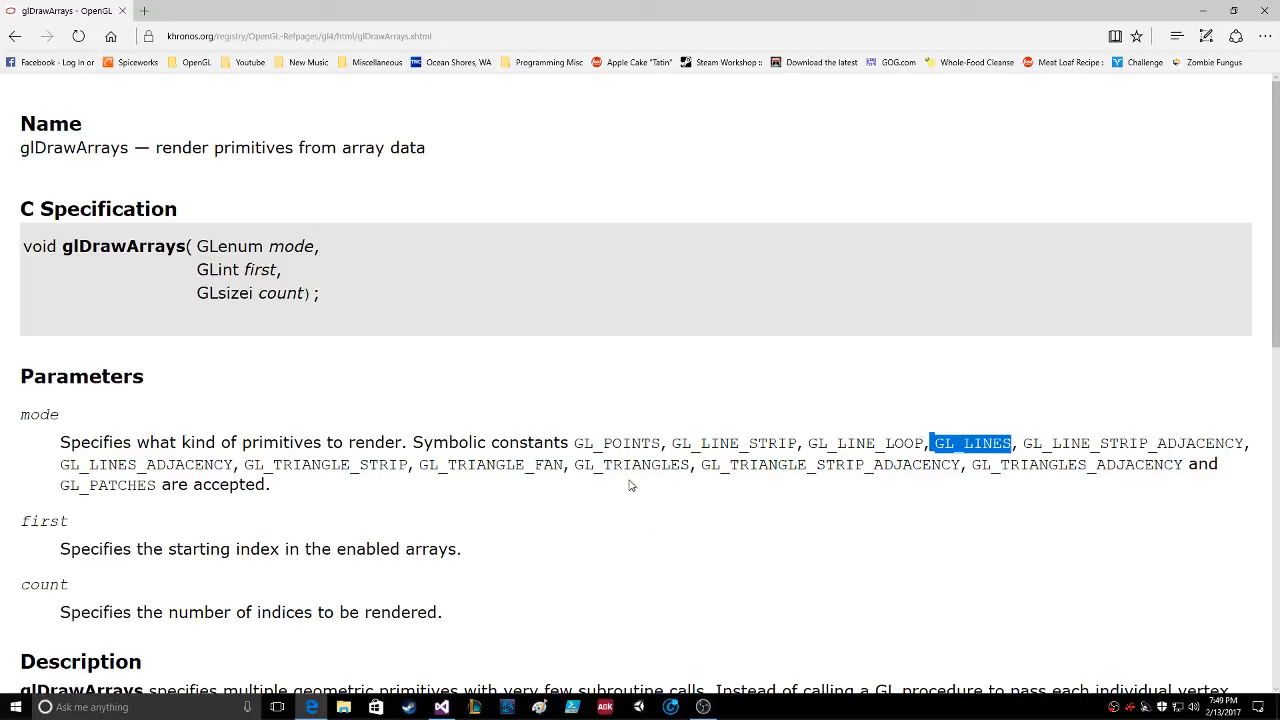
pyautogui.moveTo(1132, 482)
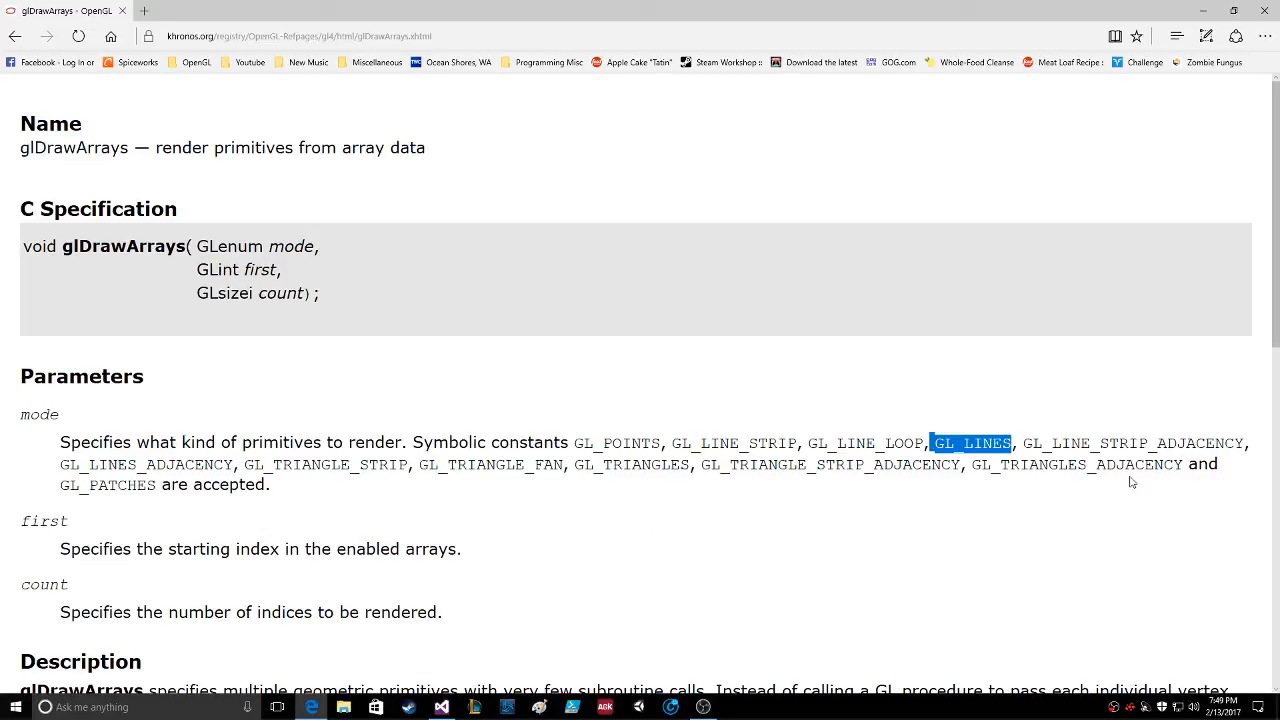
pyautogui.moveTo(578, 464)
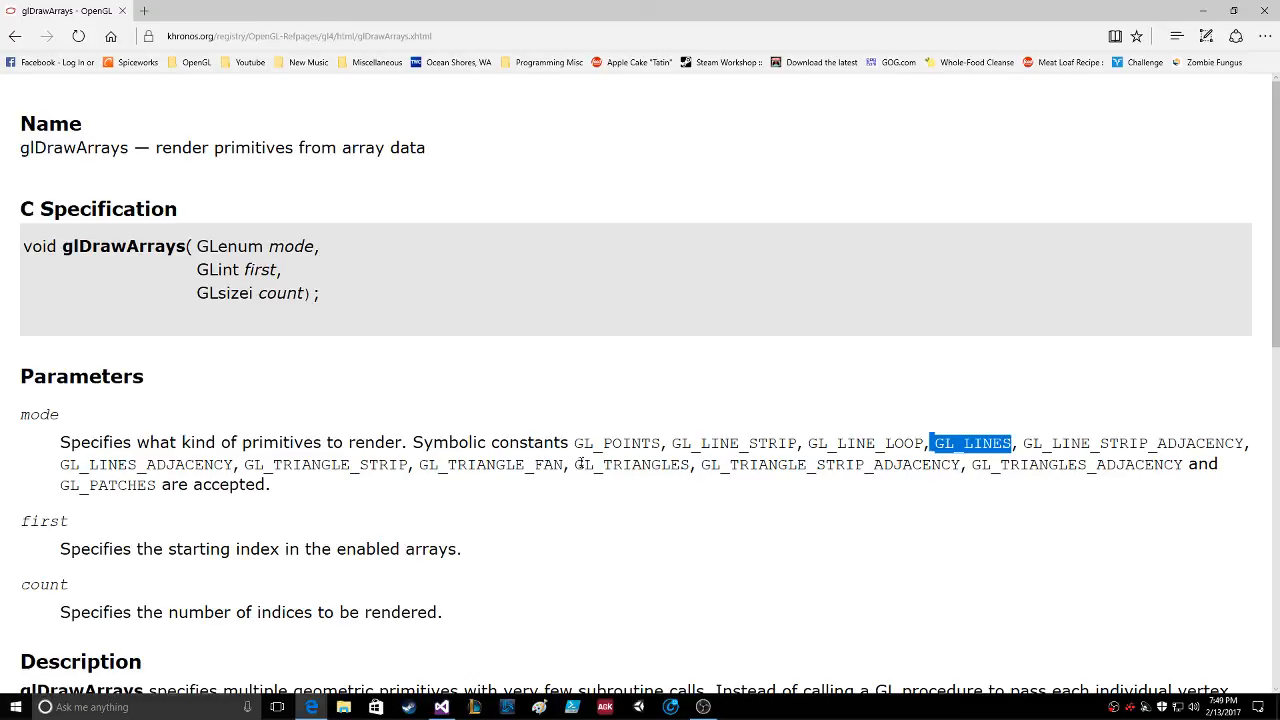
pyautogui.scroll(-3)
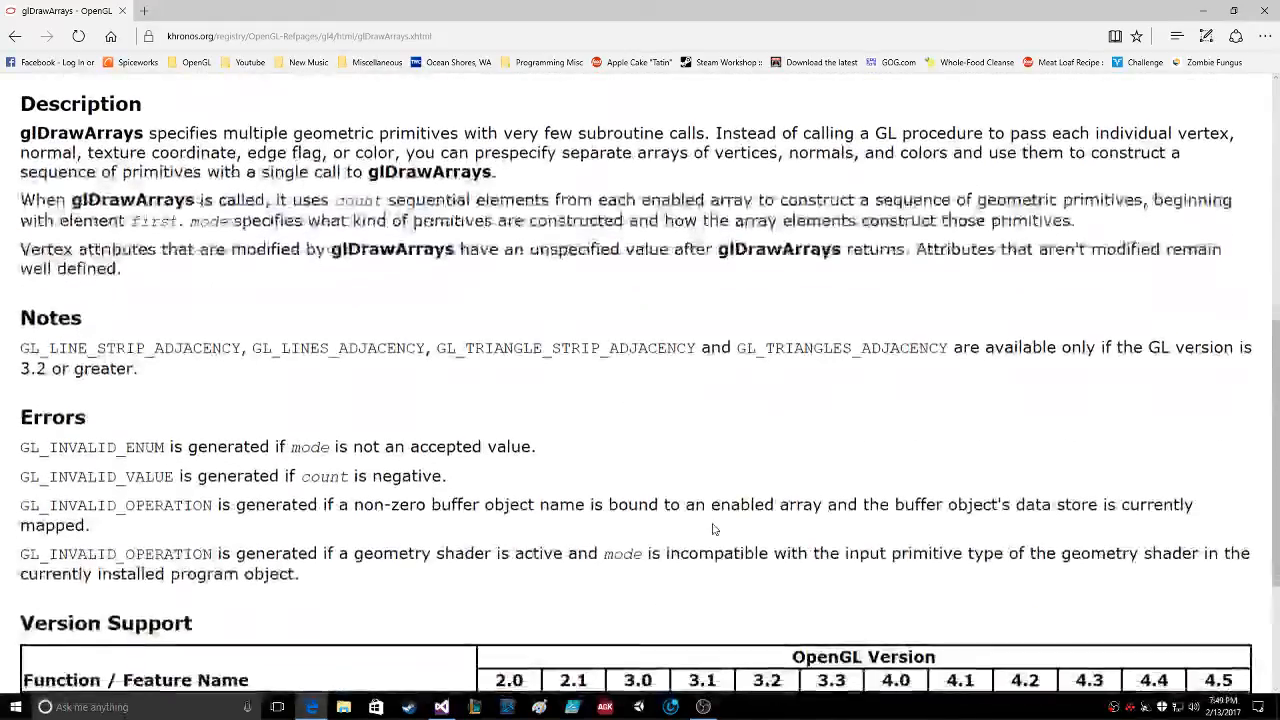
pyautogui.scroll(-3)
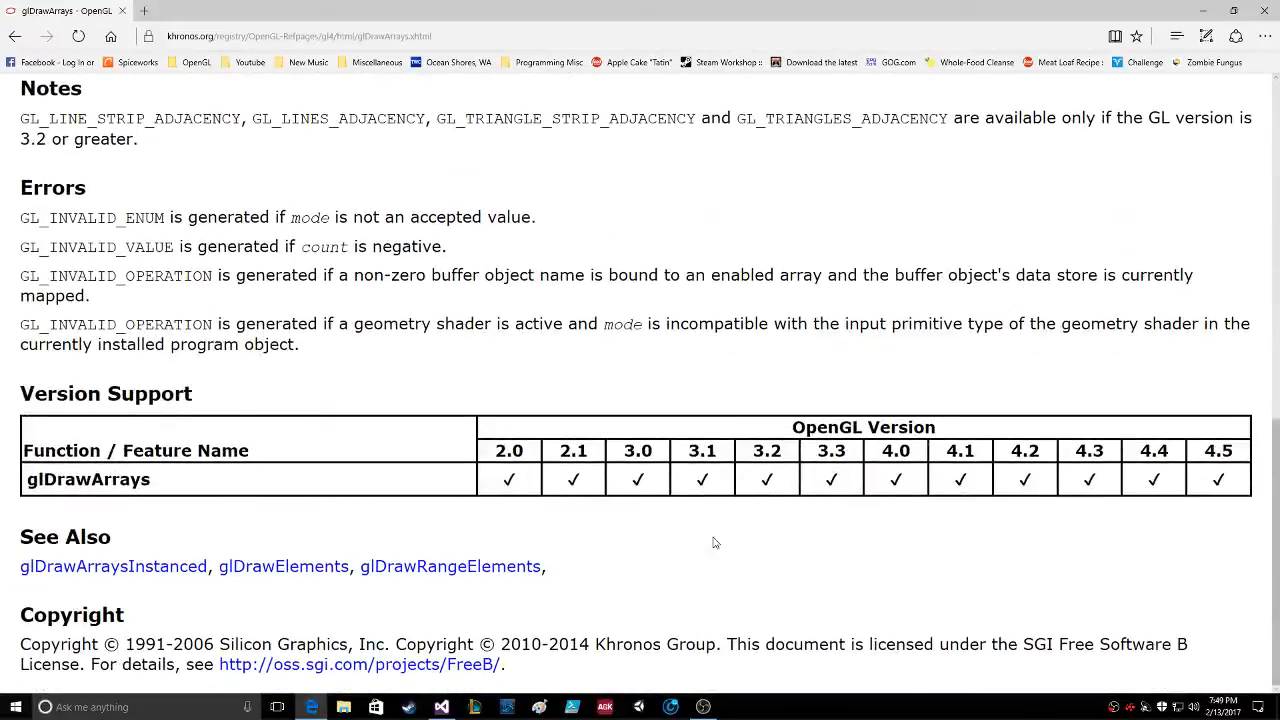
pyautogui.scroll(3)
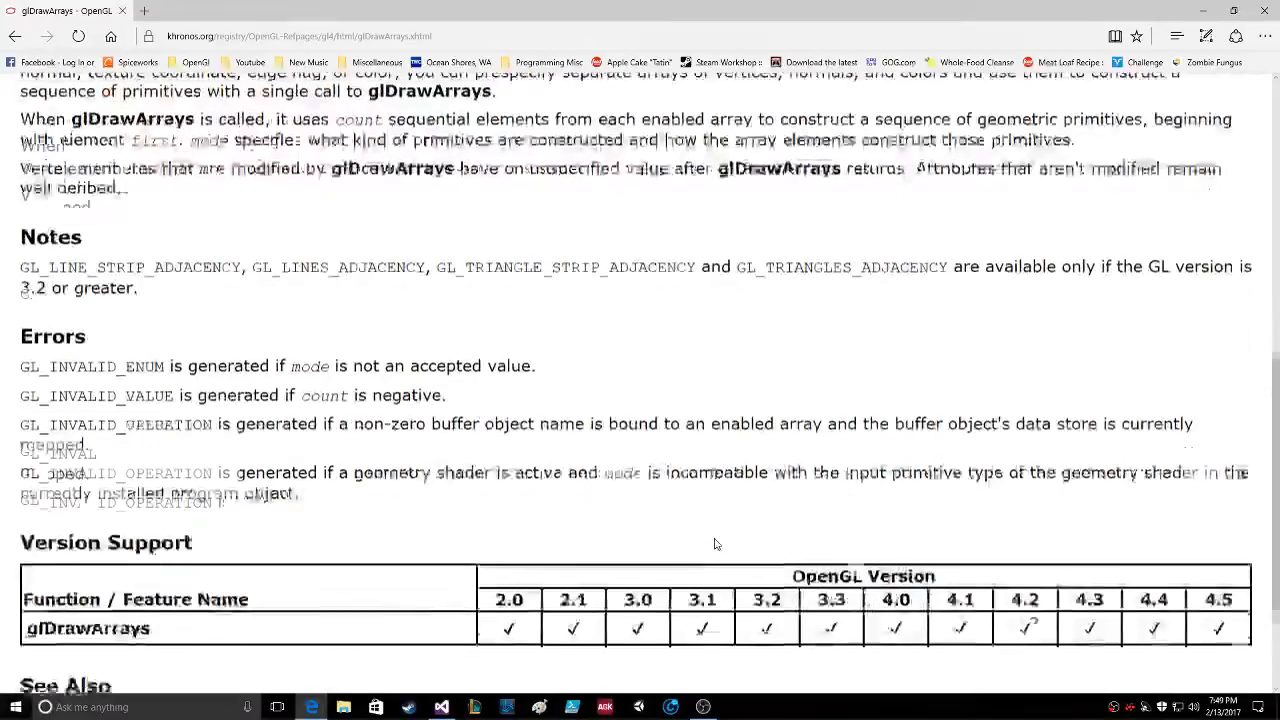
pyautogui.scroll(-3)
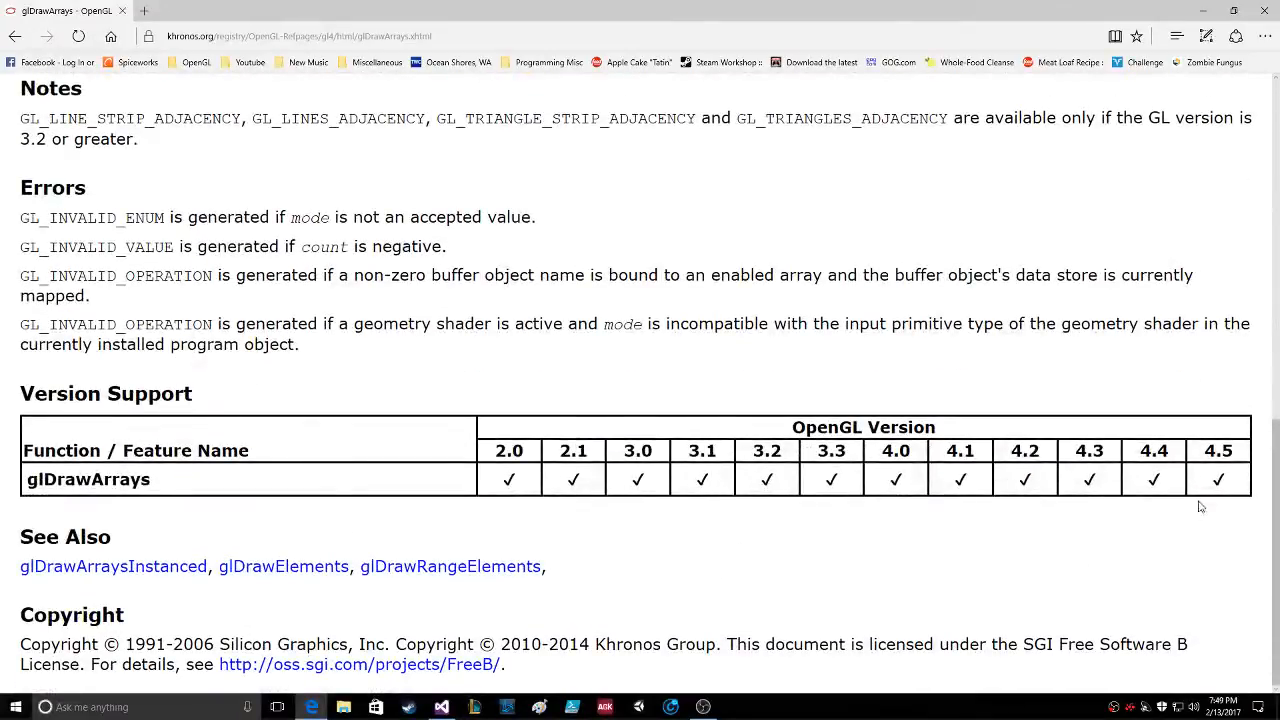
pyautogui.scroll(3)
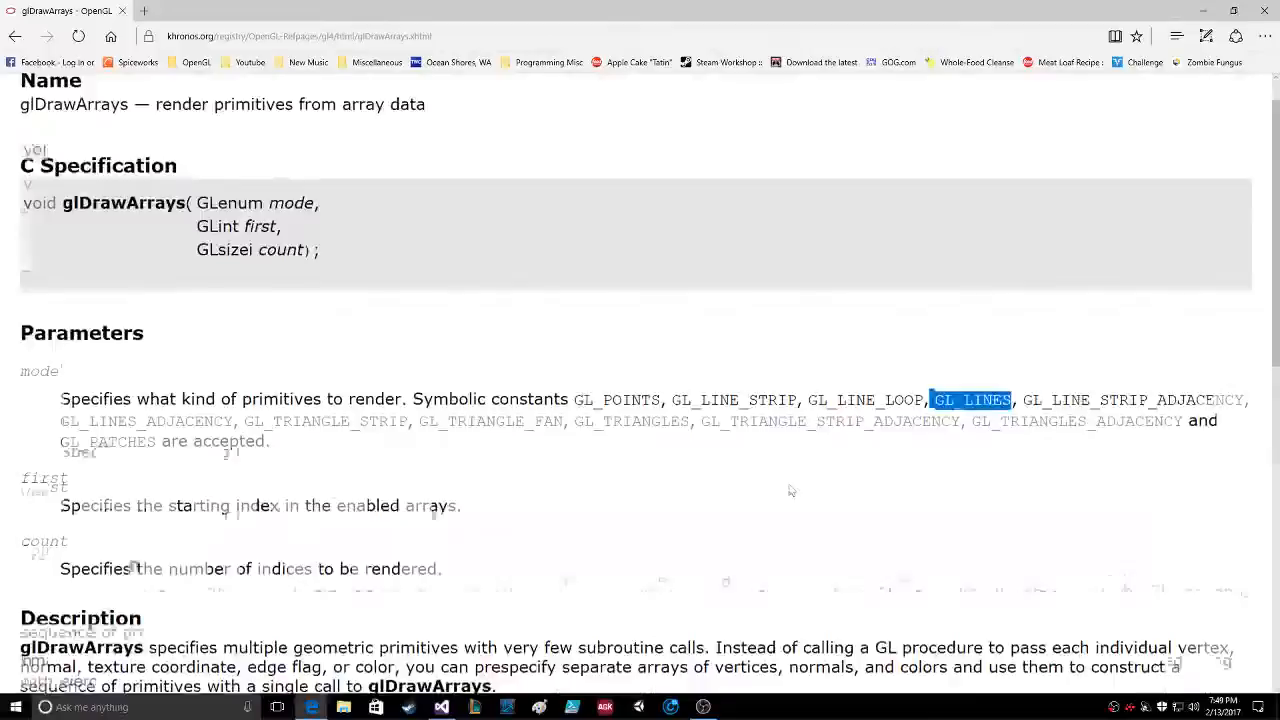
pyautogui.scroll(-3)
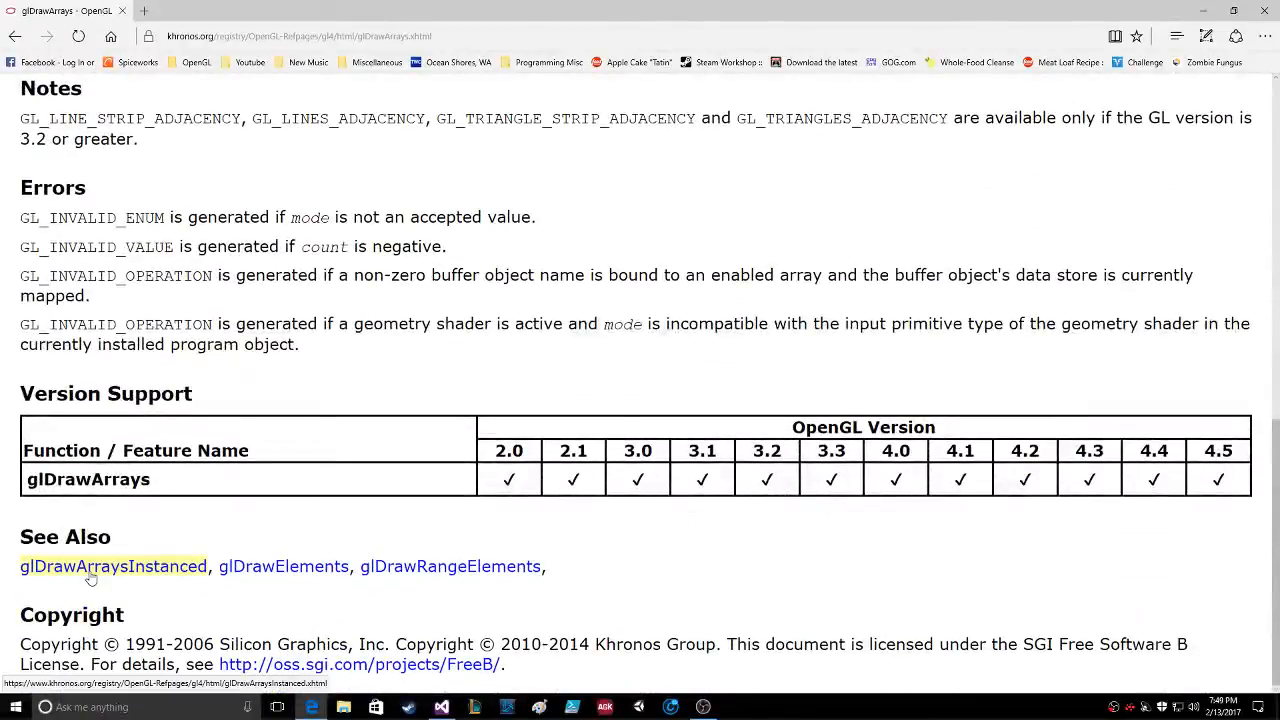
pyautogui.moveTo(336, 604)
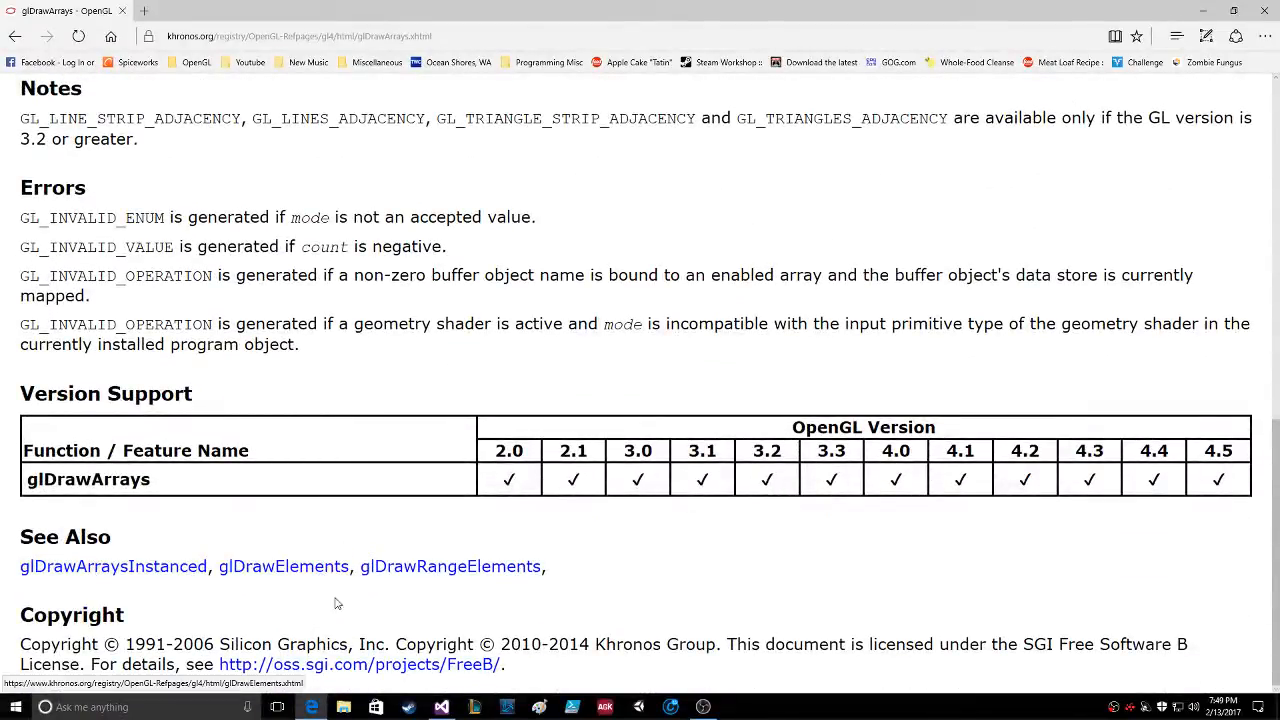
pyautogui.scroll(3)
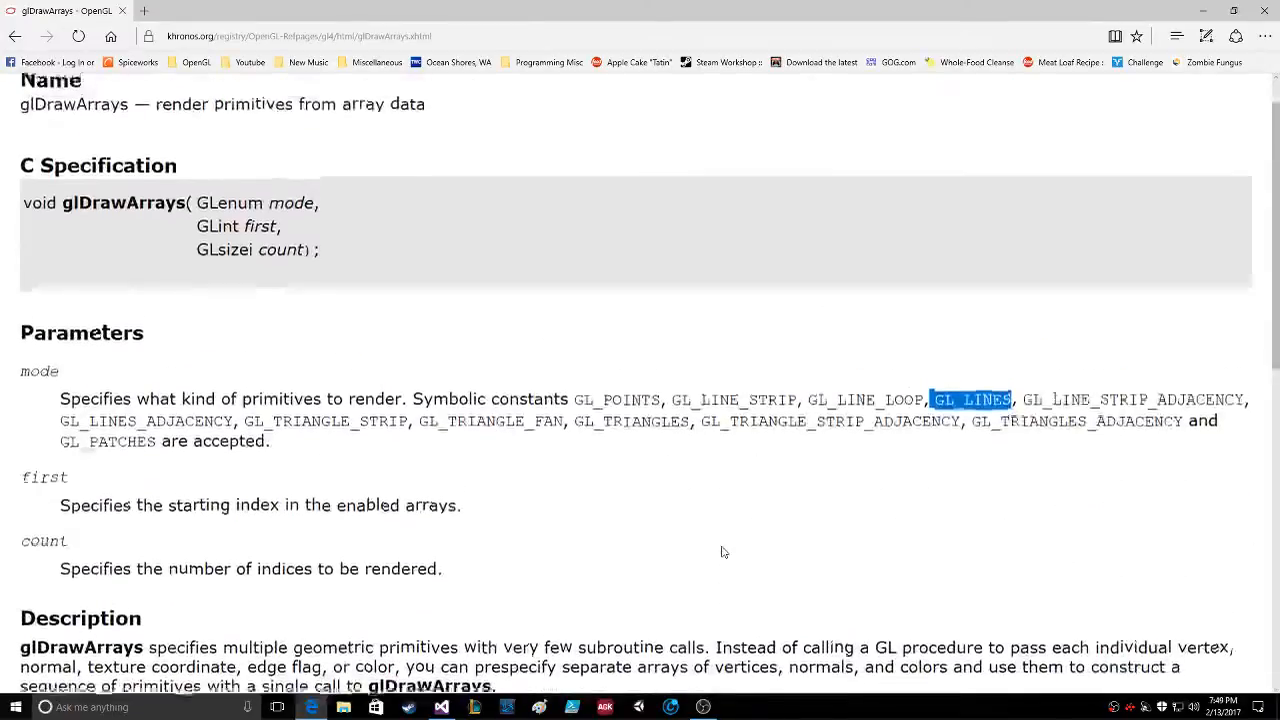